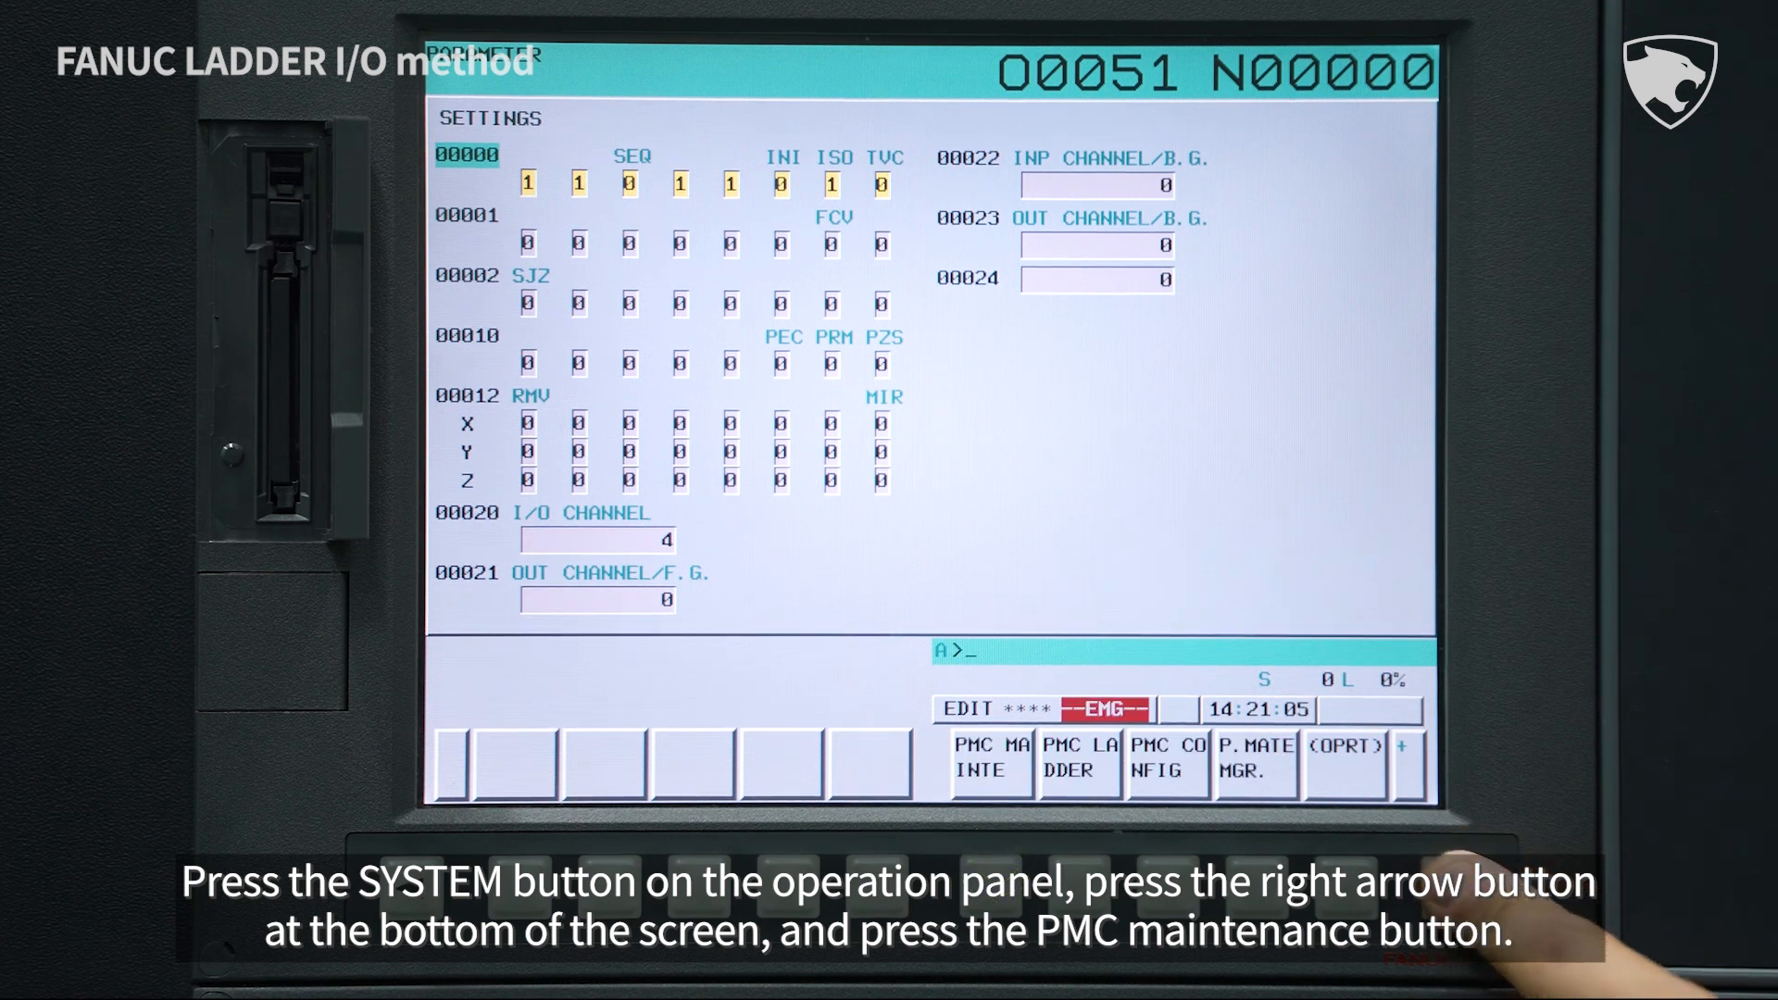
Show the PMC Maintenance signal status page, listing inputs X0012 through X0017
left_click(991, 768)
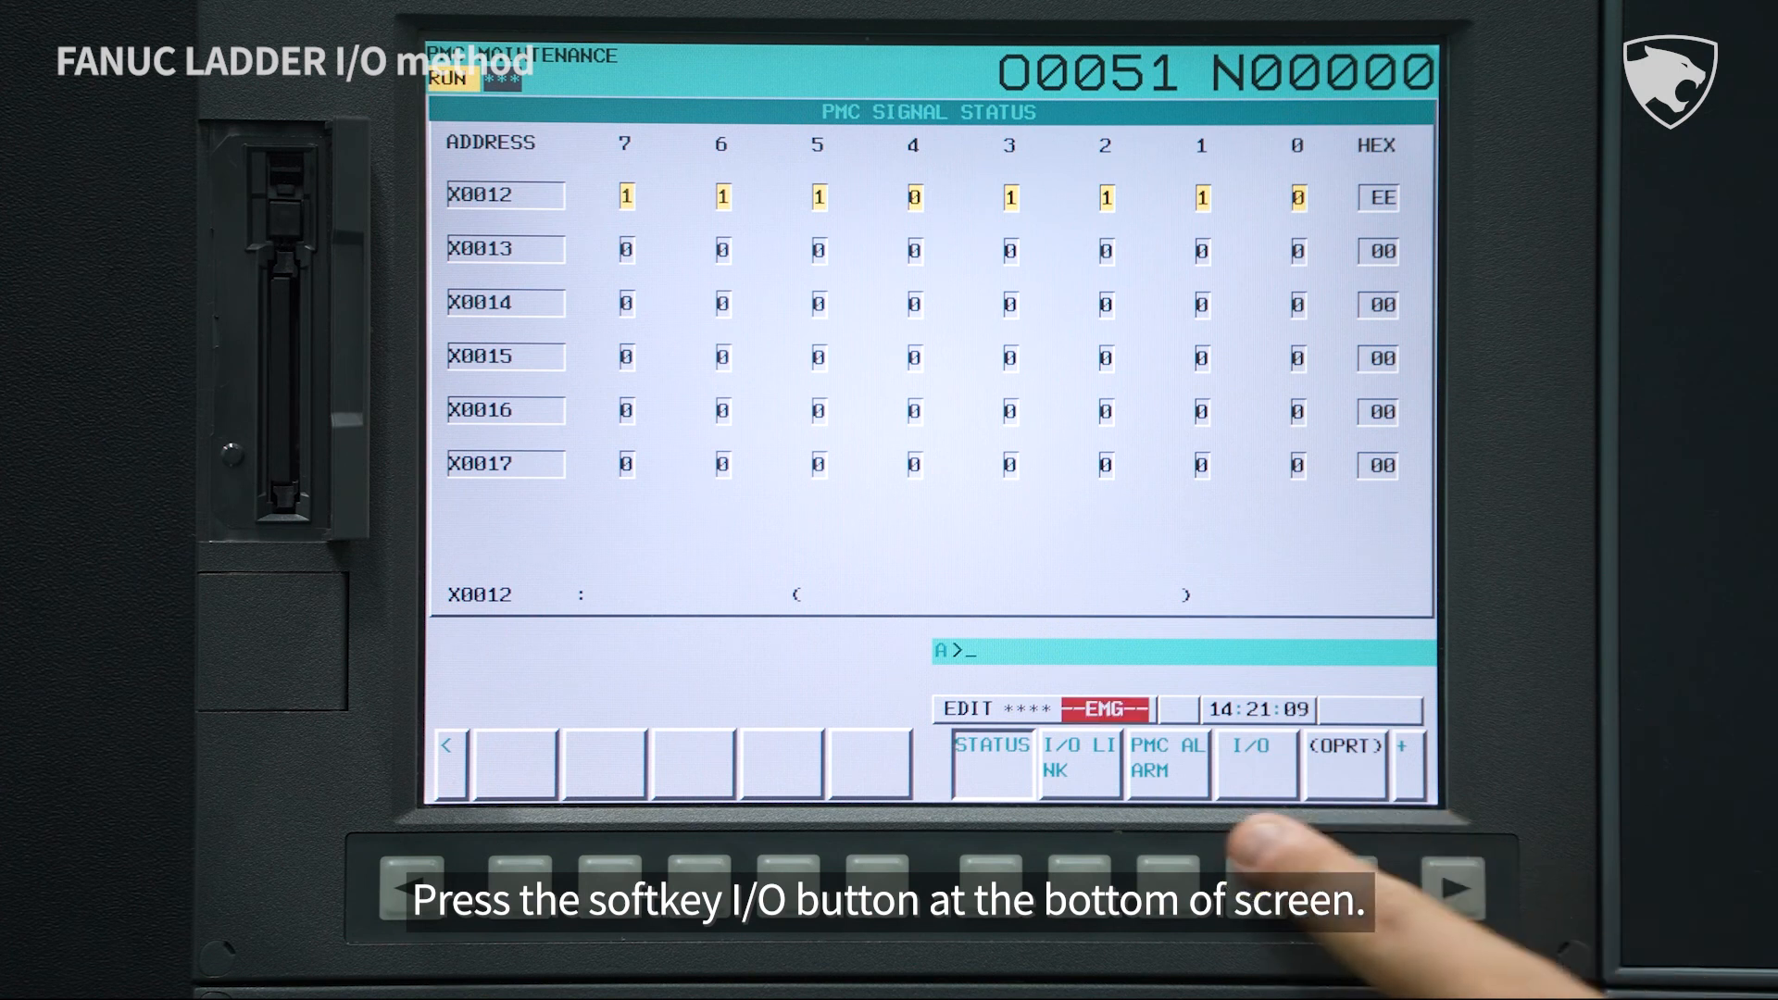
Set PMC Data I/O to device MEMORY CARD and function READ, with operation options showing
left_click(1251, 758)
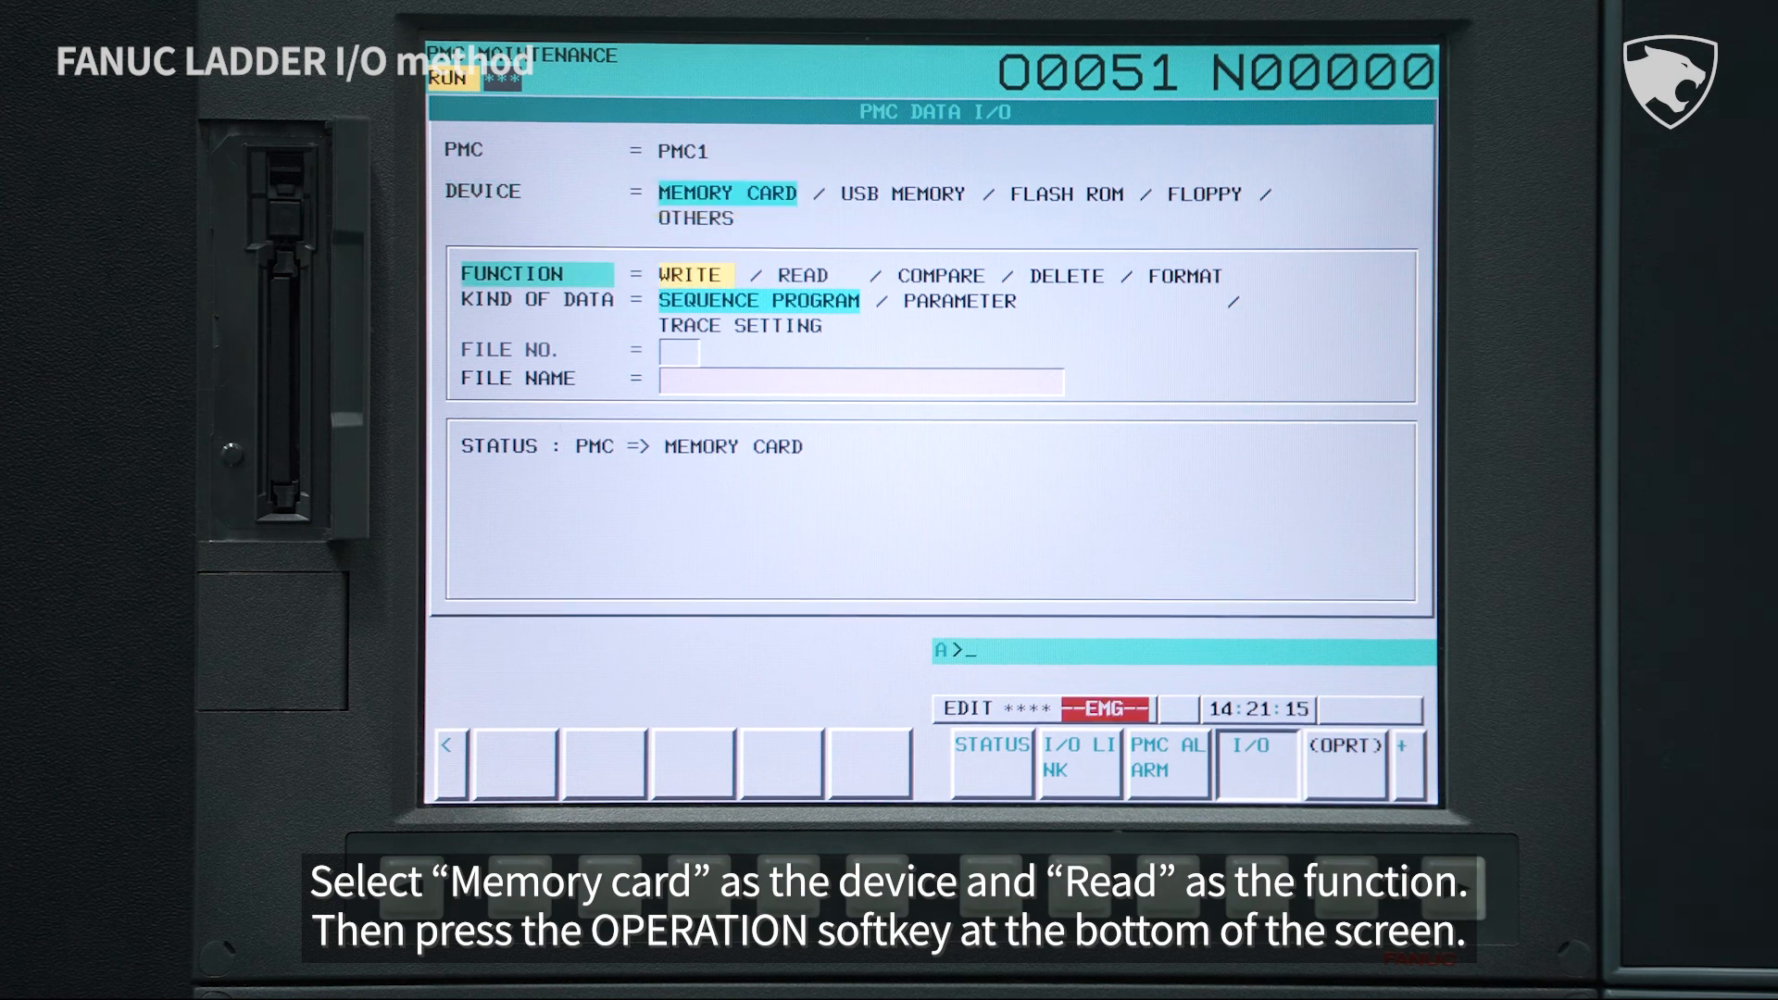
left_click(805, 276)
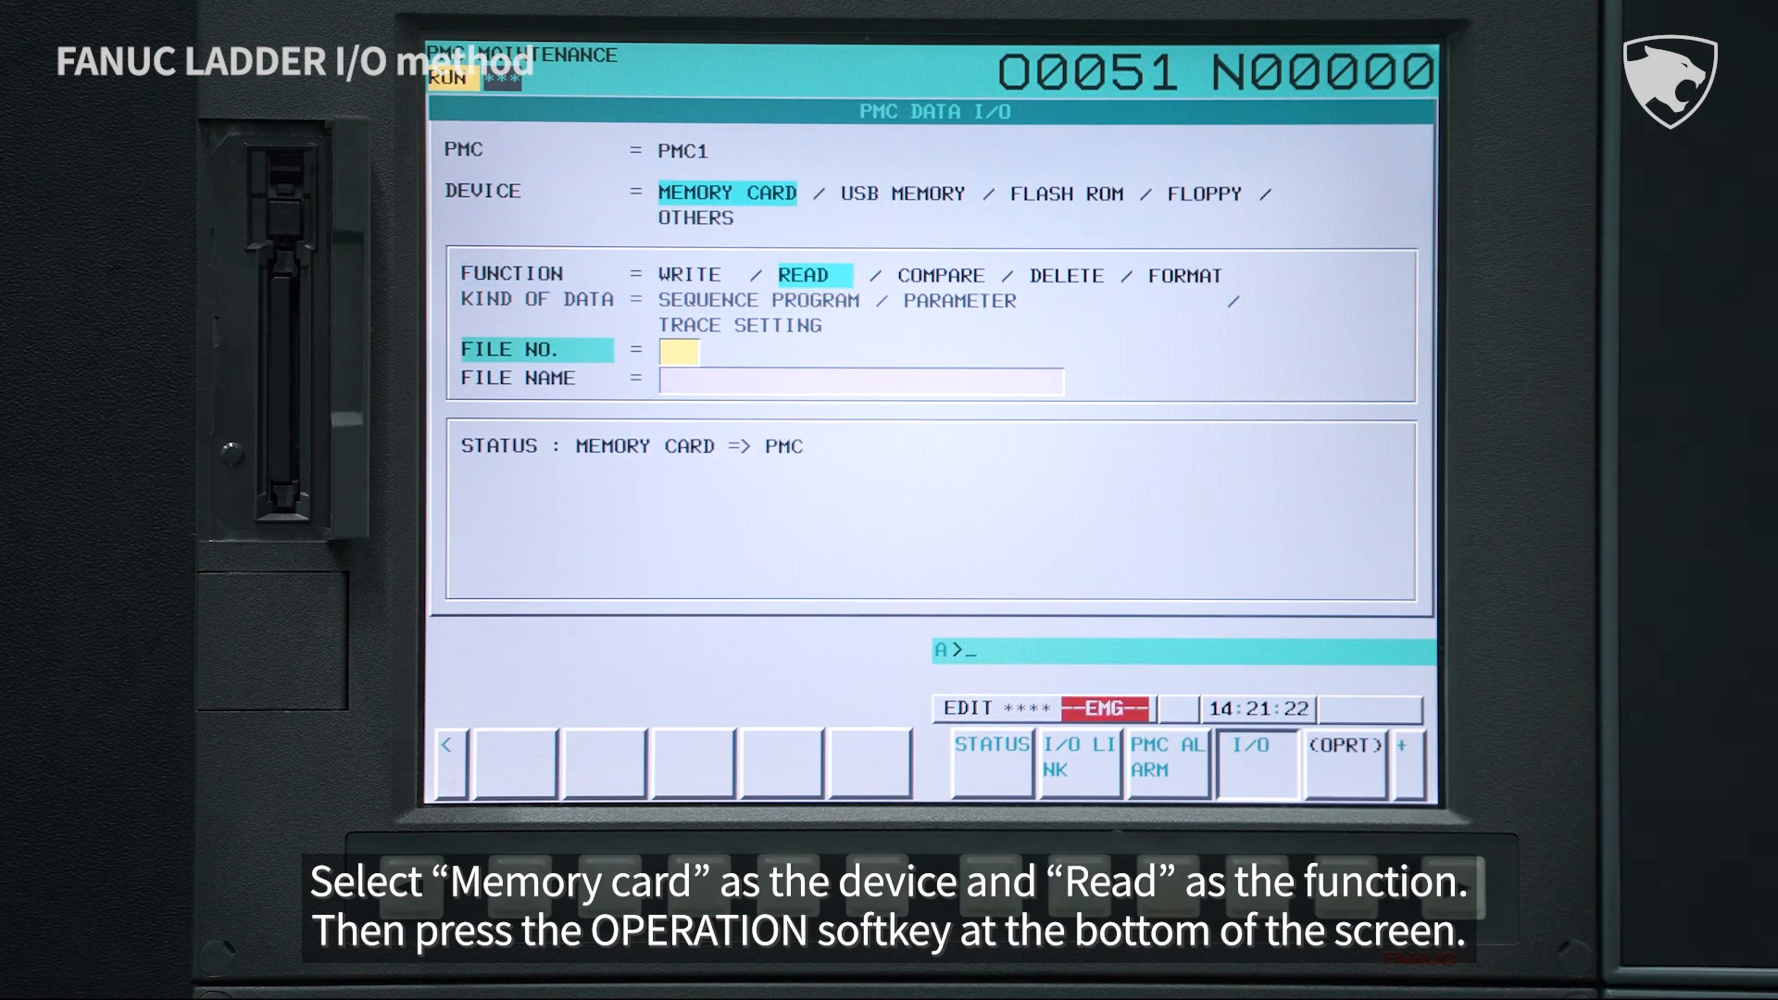
left_click(1344, 749)
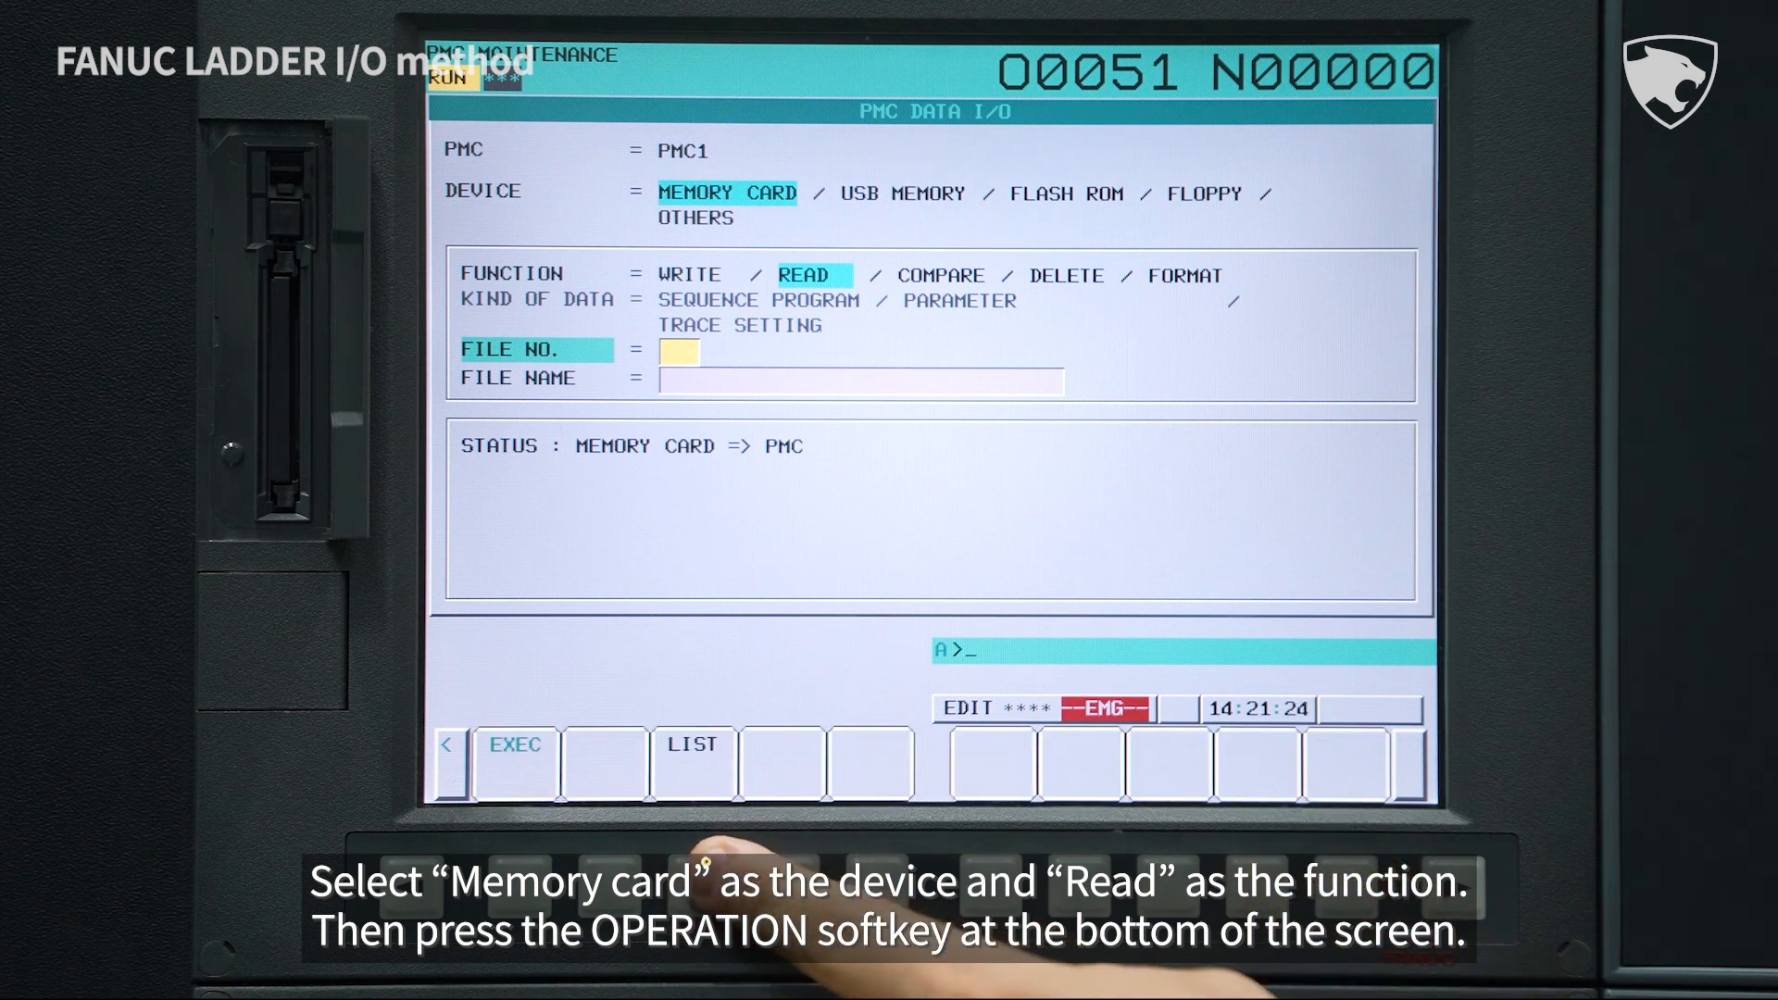
Select file 23 LADDER from the memory card list as the read file
left_click(688, 747)
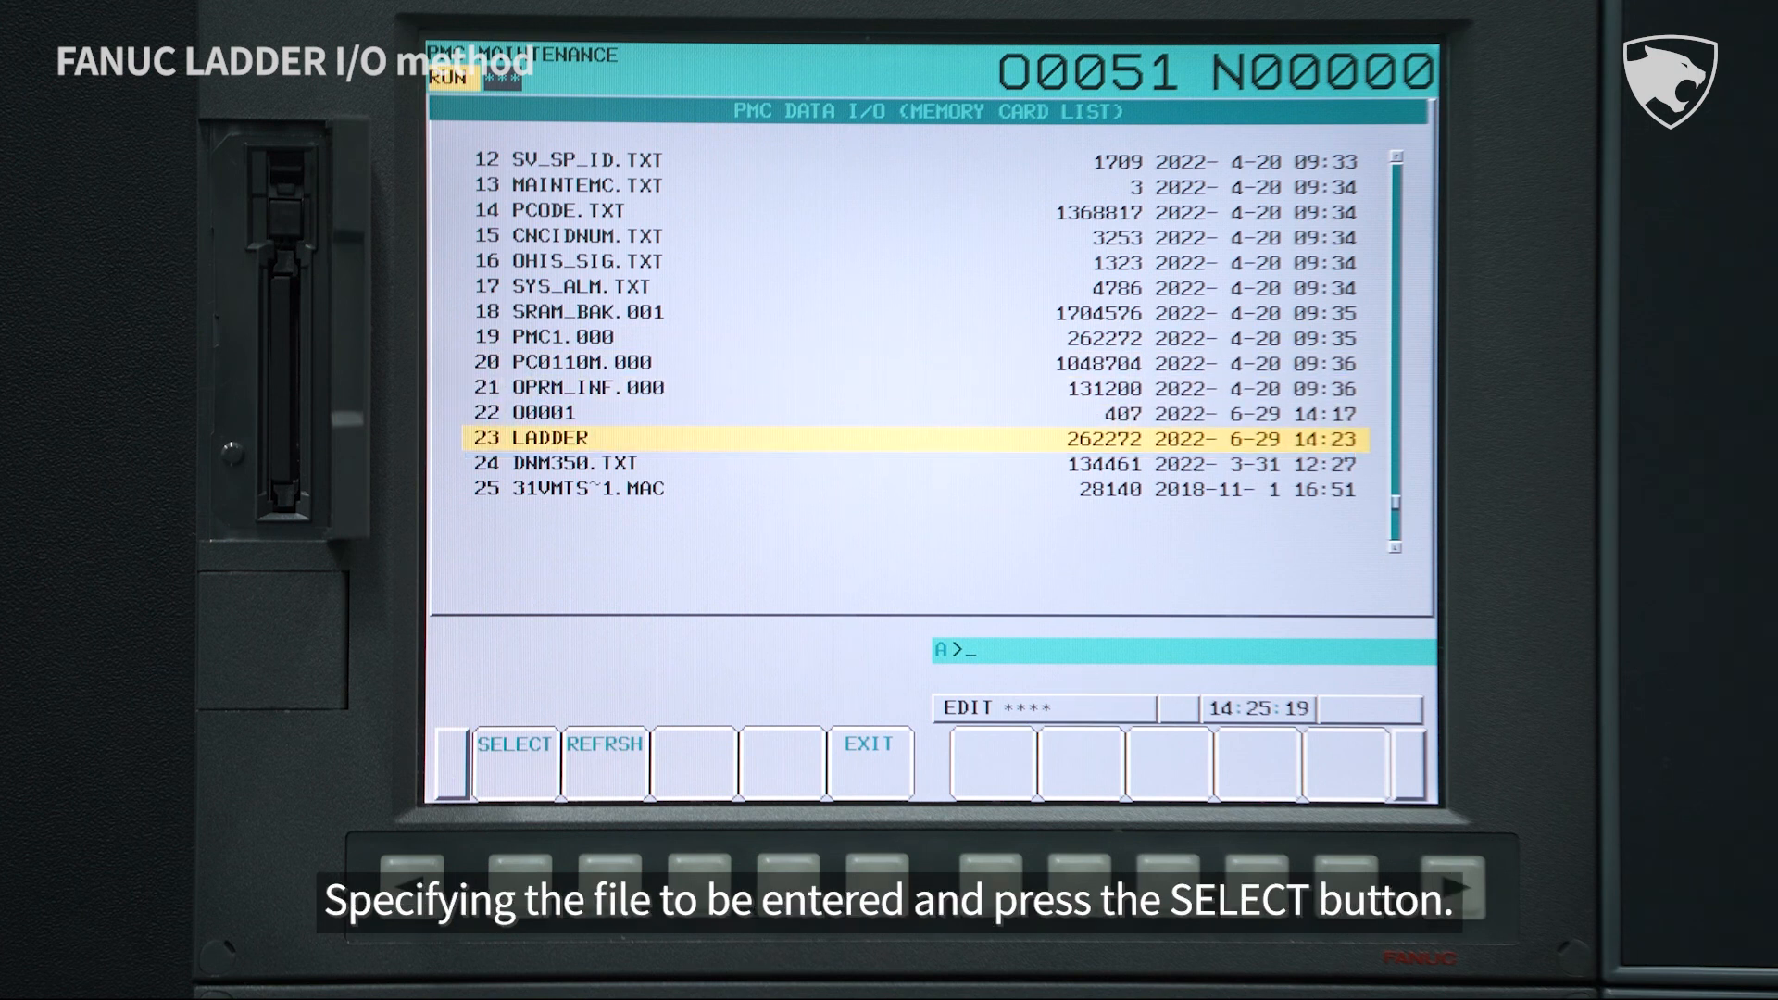
left_click(514, 756)
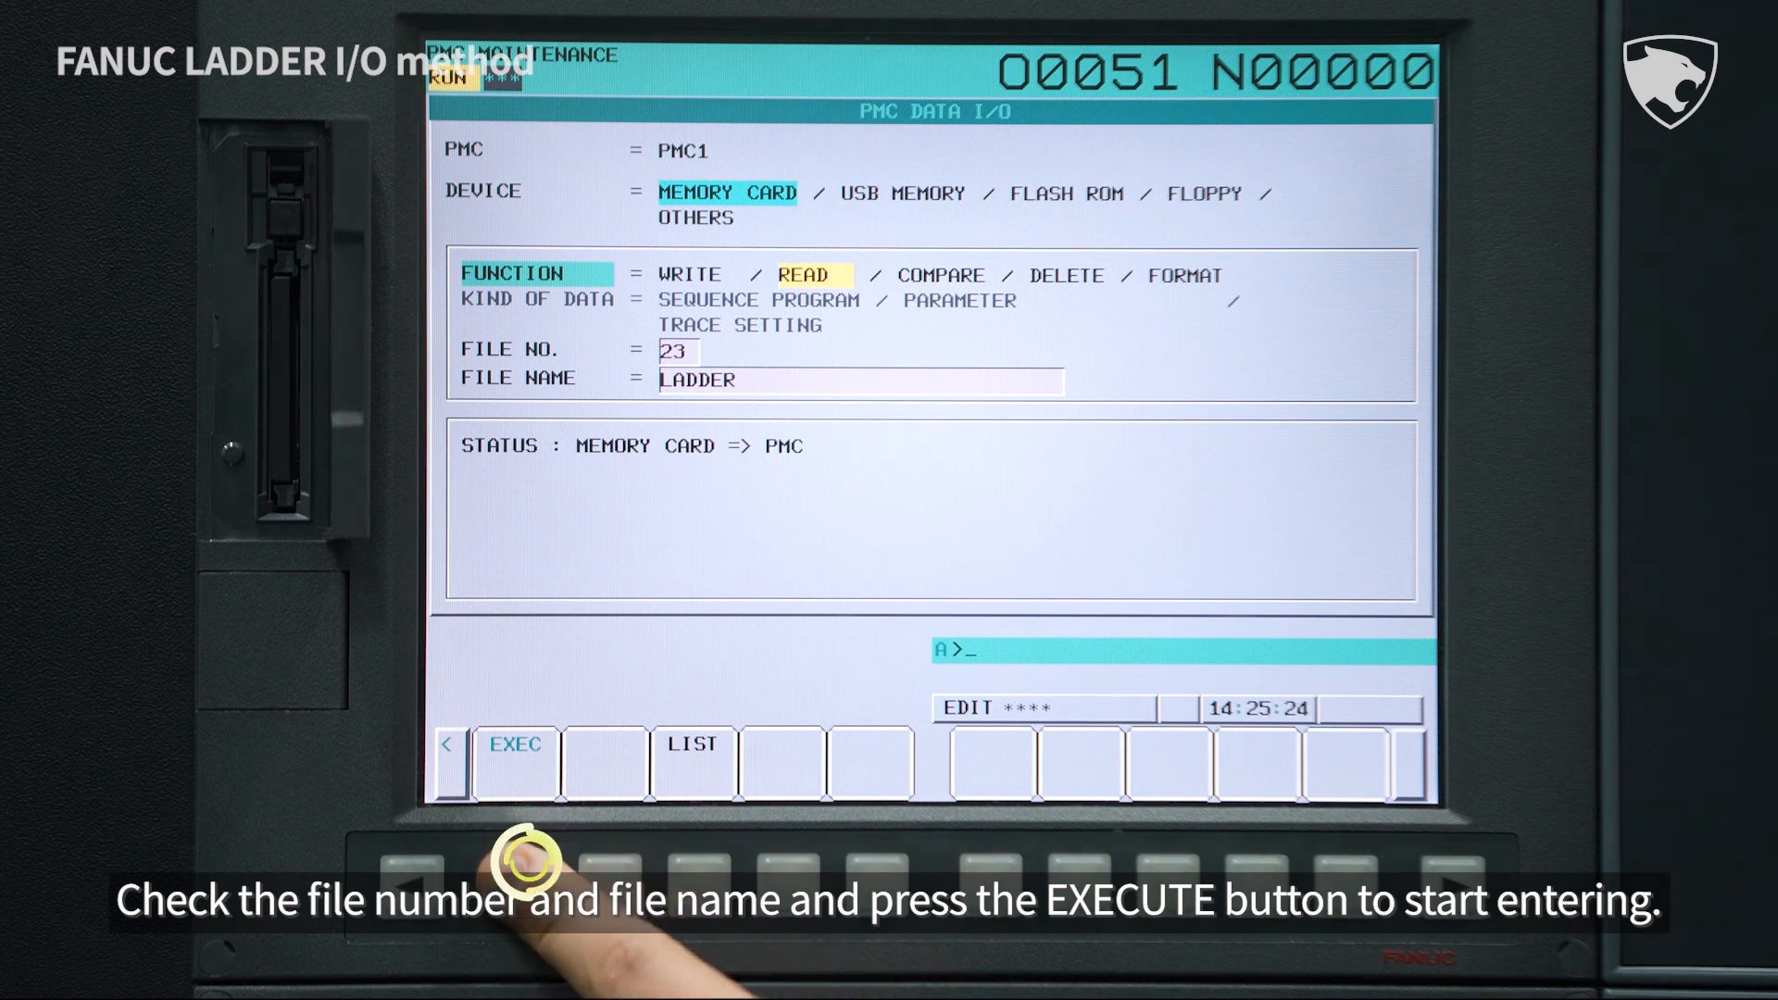
Execute the LADDER read into the PMC, confirming past the sequence program warning
left_click(515, 745)
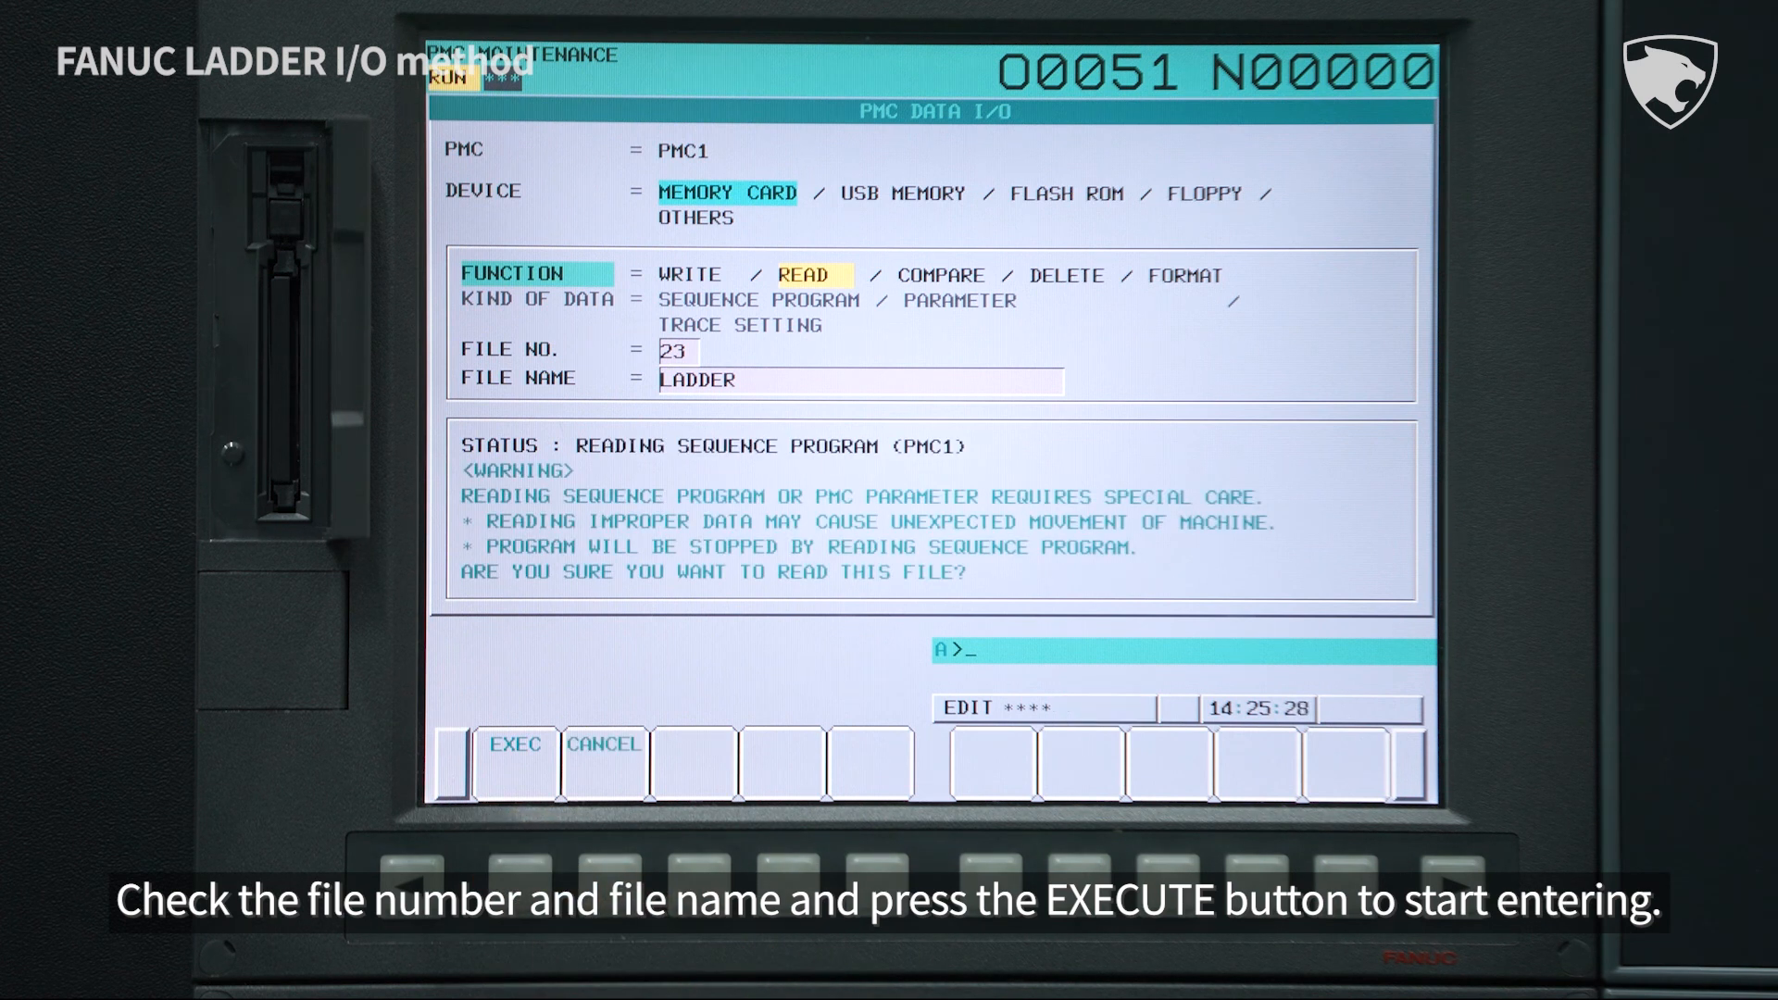
left_click(519, 772)
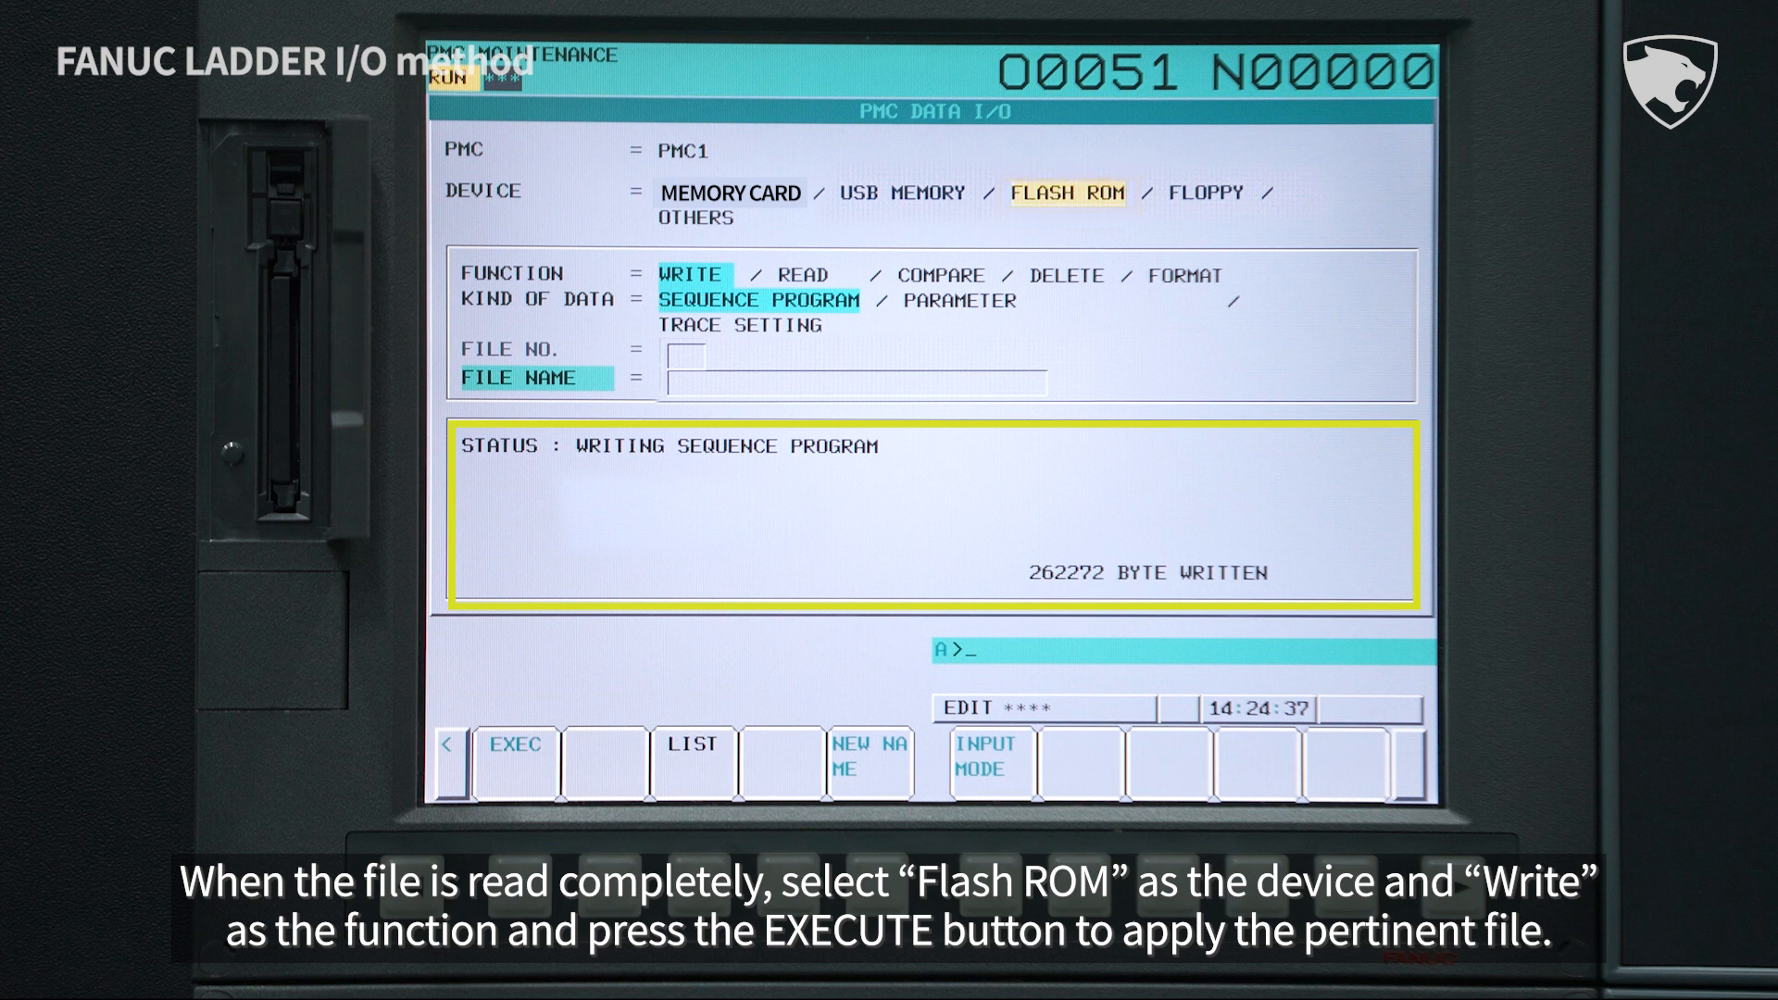
left_click(517, 758)
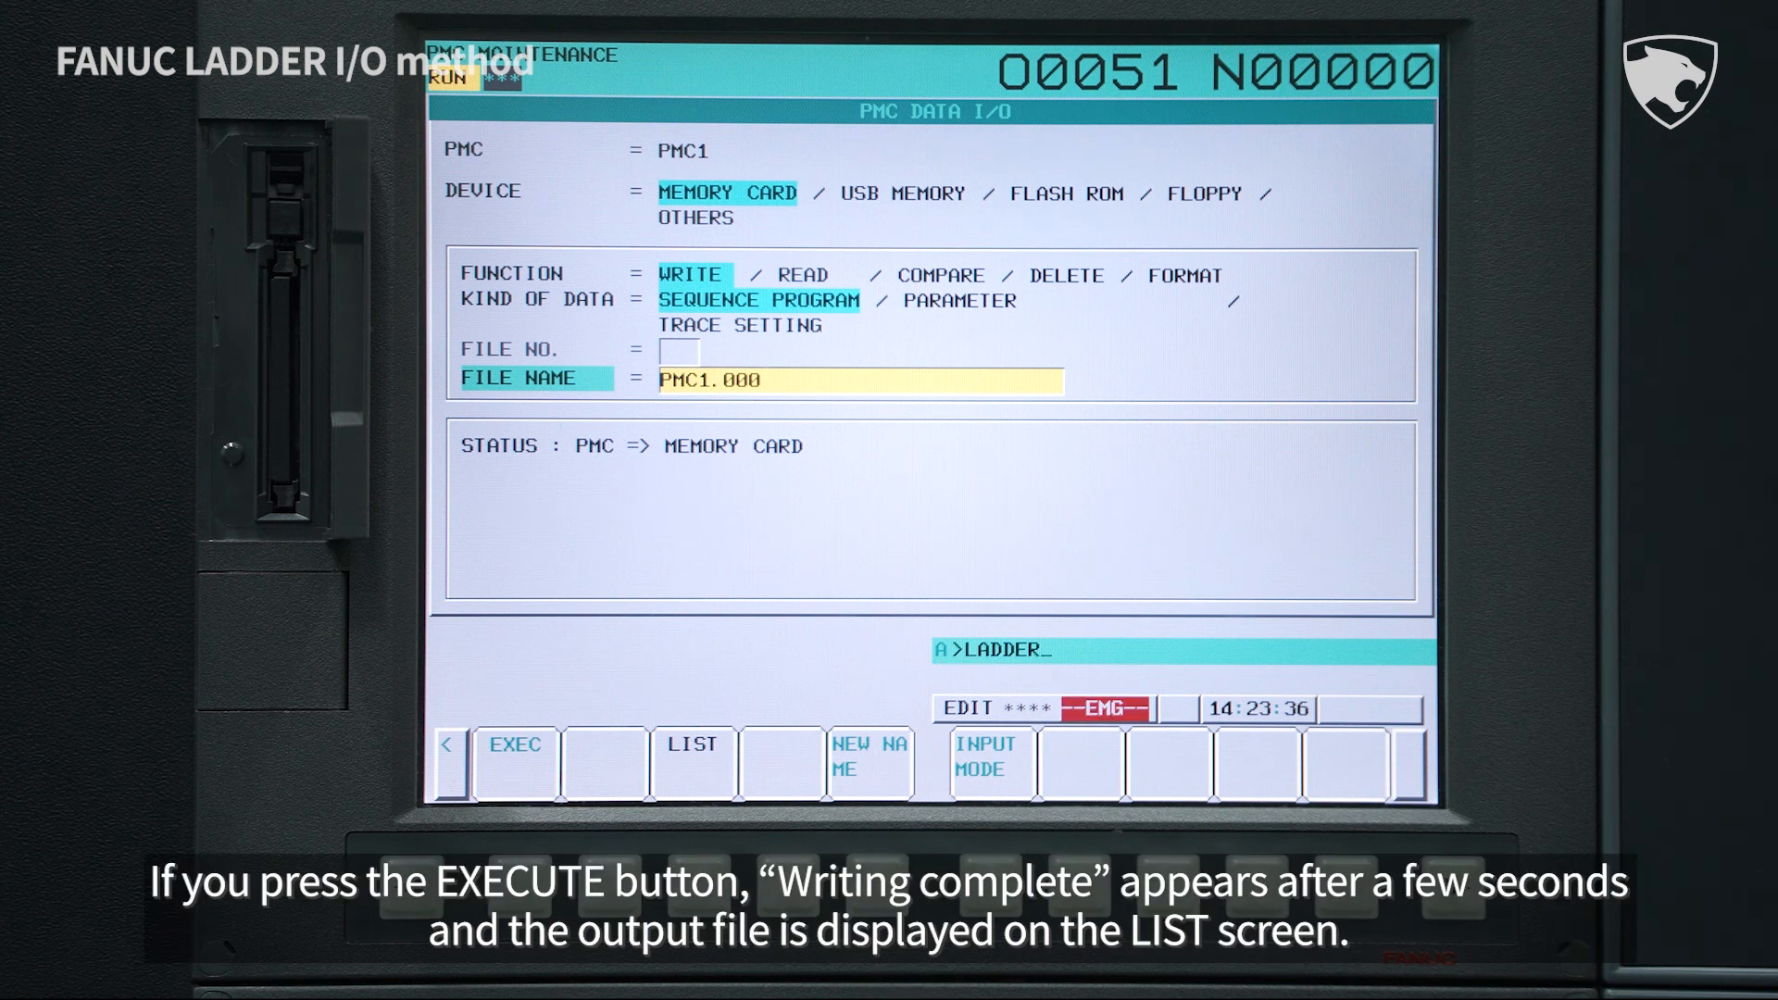
Name the memory card output file LADDER for the sequence program write
left_click(515, 761)
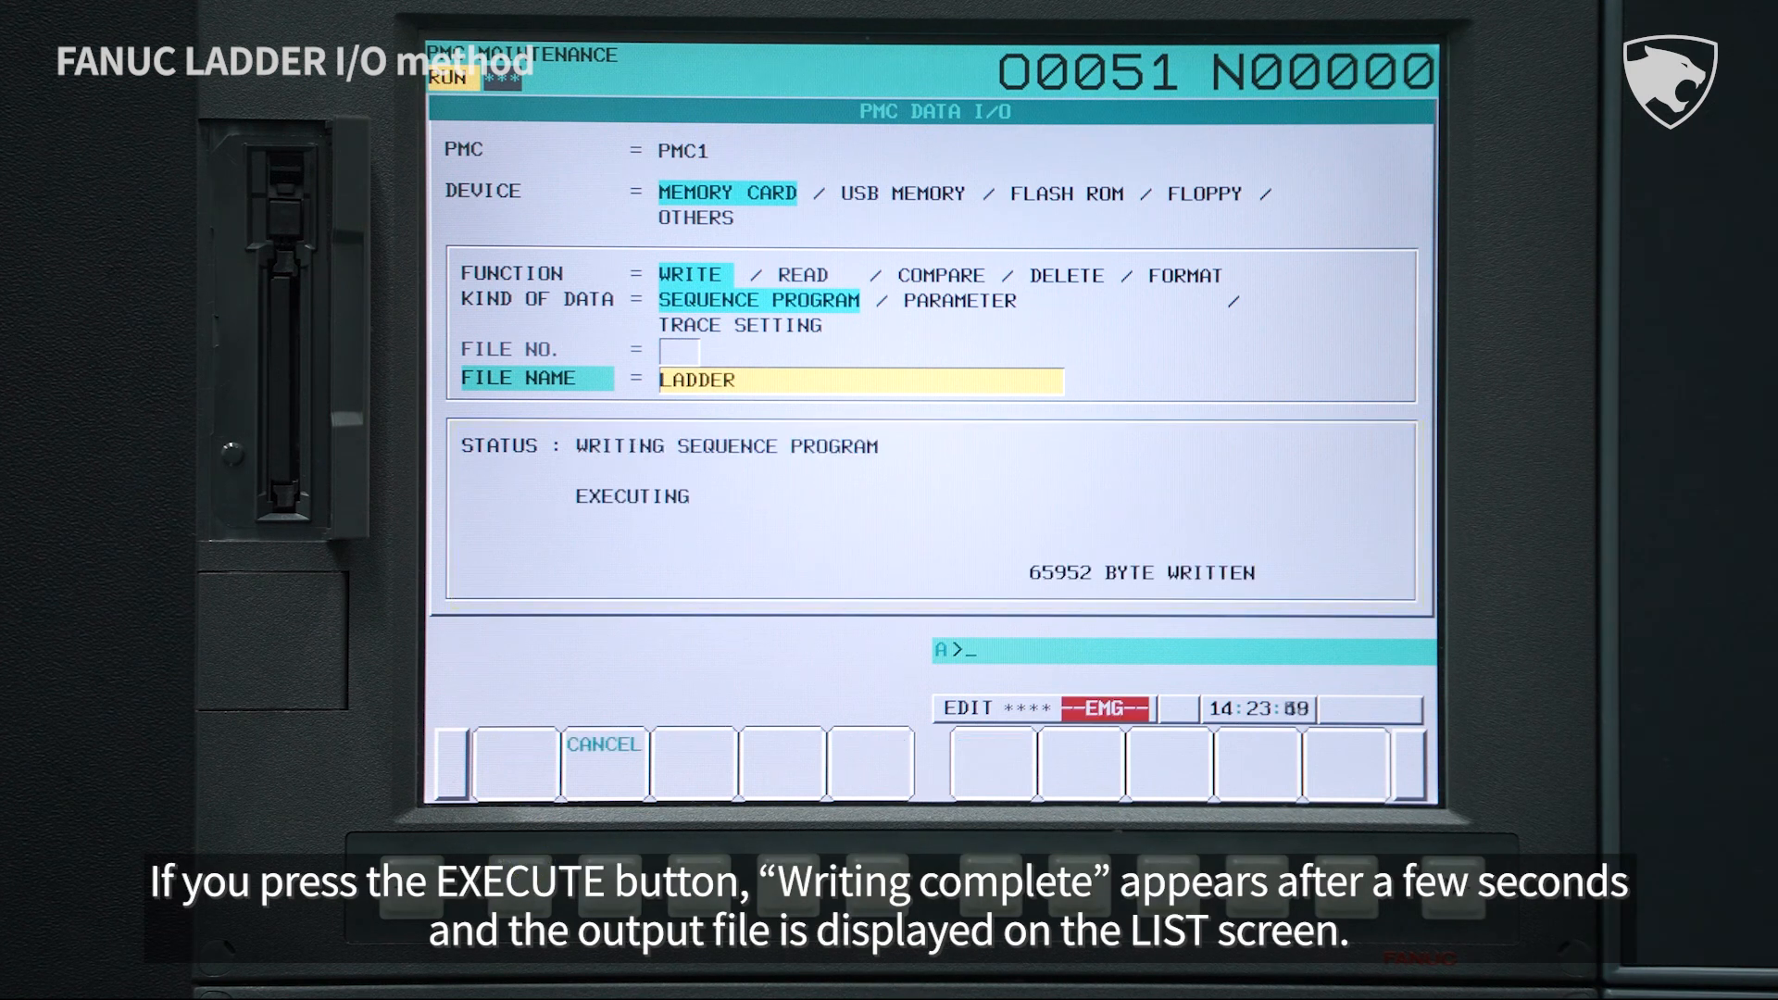